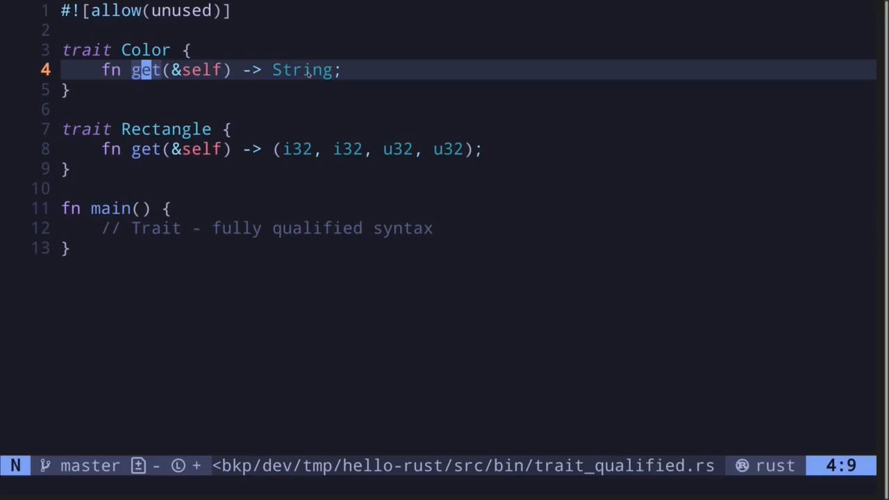
{"action": "mouse_move", "coordinate": [131, 153]}
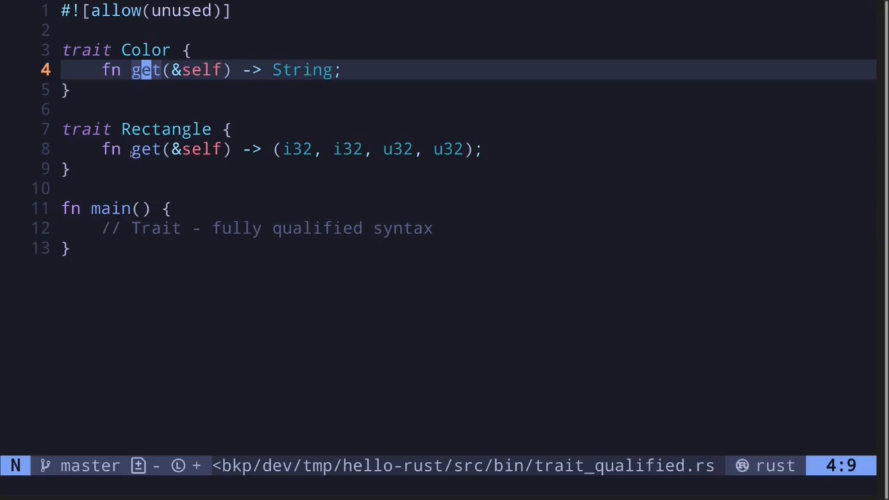
{"action": "mouse_move", "coordinate": [242, 154]}
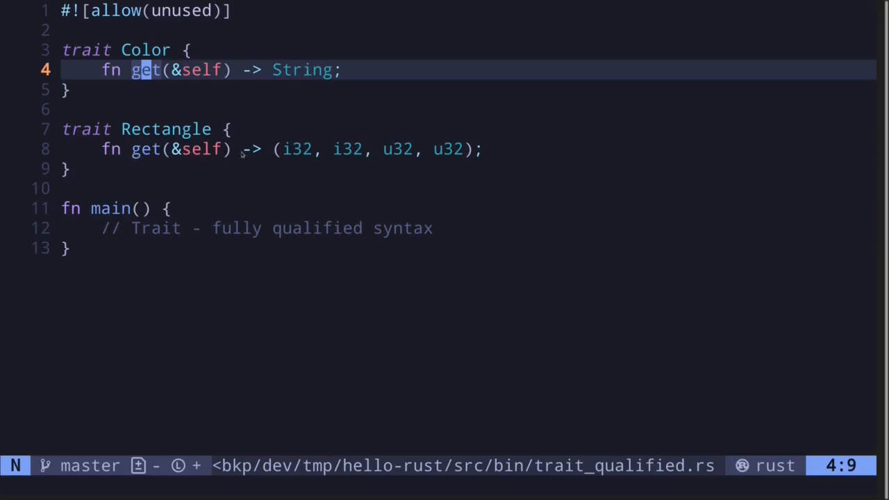
{"action": "mouse_move", "coordinate": [354, 160]}
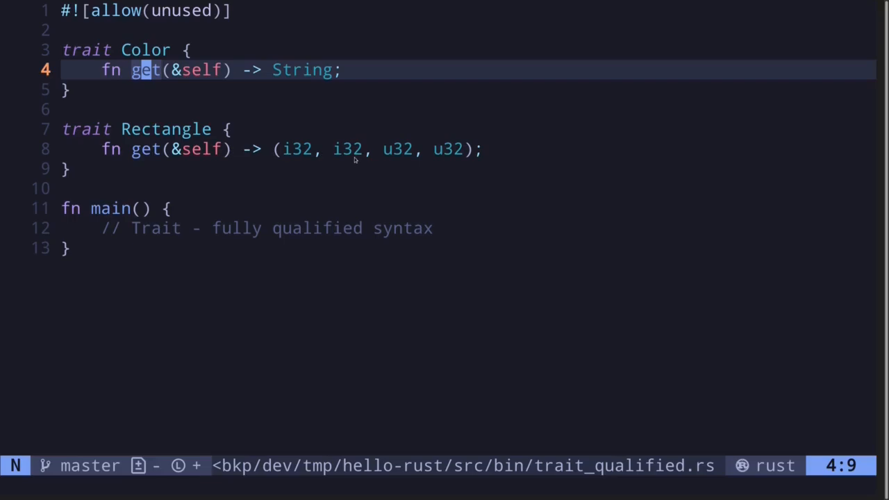
{"action": "mouse_move", "coordinate": [455, 157]}
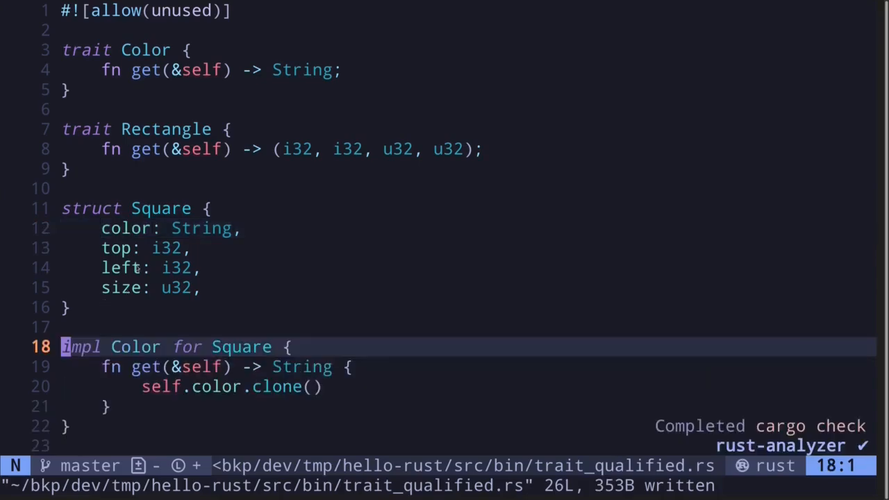
Add impl Rectangle for Square with get returning (self.top, self.left, self.size, self.size)
{"action": "scroll", "scroll_direction": "down", "scroll_amount": 3}
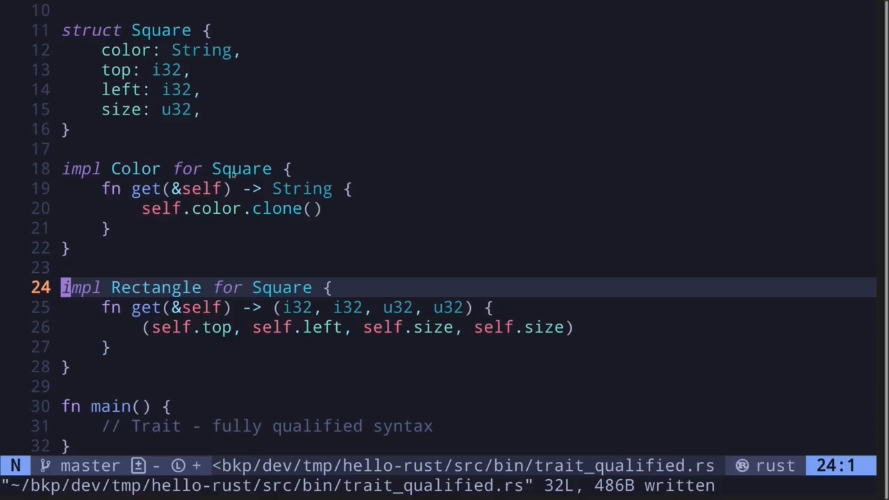
{"action": "mouse_move", "coordinate": [227, 179]}
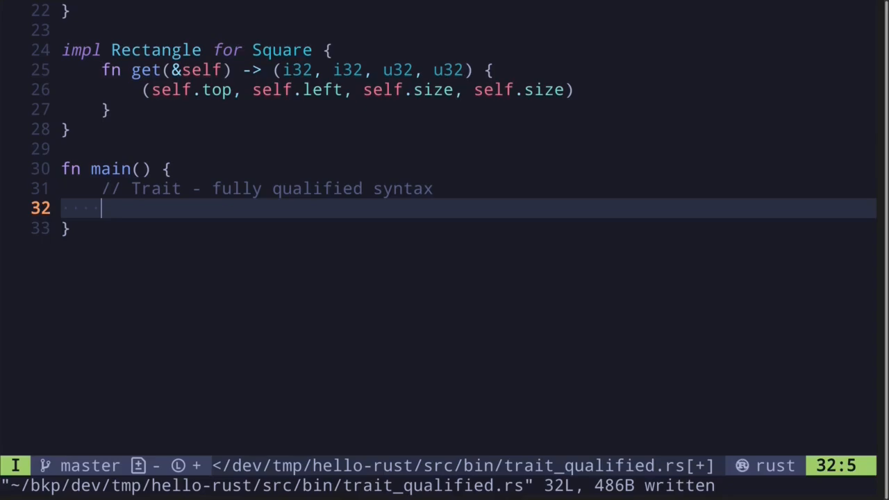
In main, create square as Square with color "red", top 0, left 0, size 10
{"action": "type", "text": "let sque"}
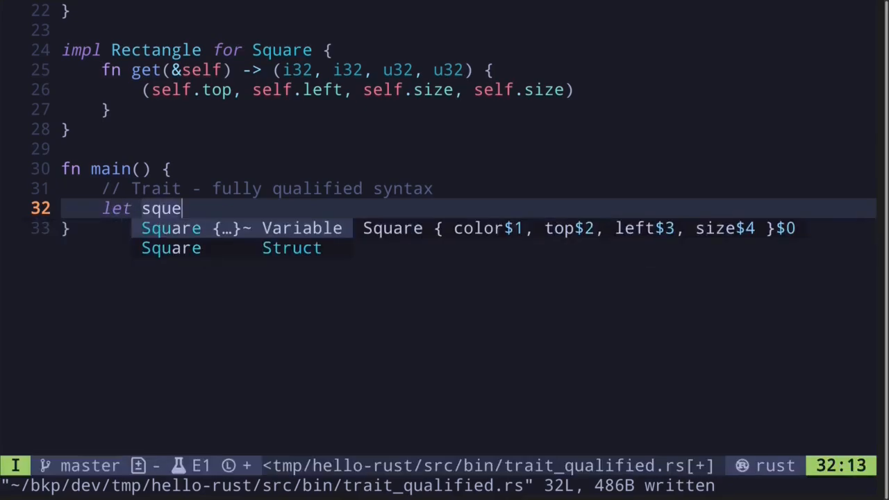
{"action": "key", "text": "Escape"}
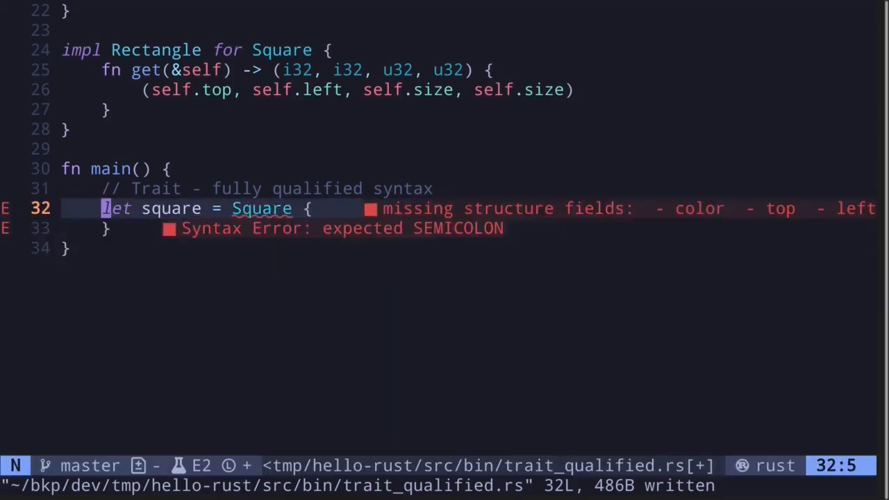
{"action": "type", "text": "color:"}
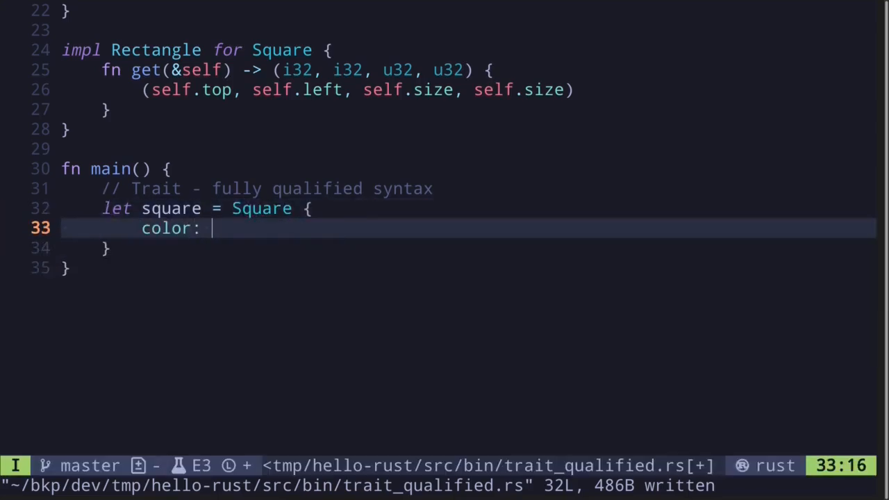
{"action": "type", "text": "\"red\".to_string(),"}
{"action": "type", "text": "size"}
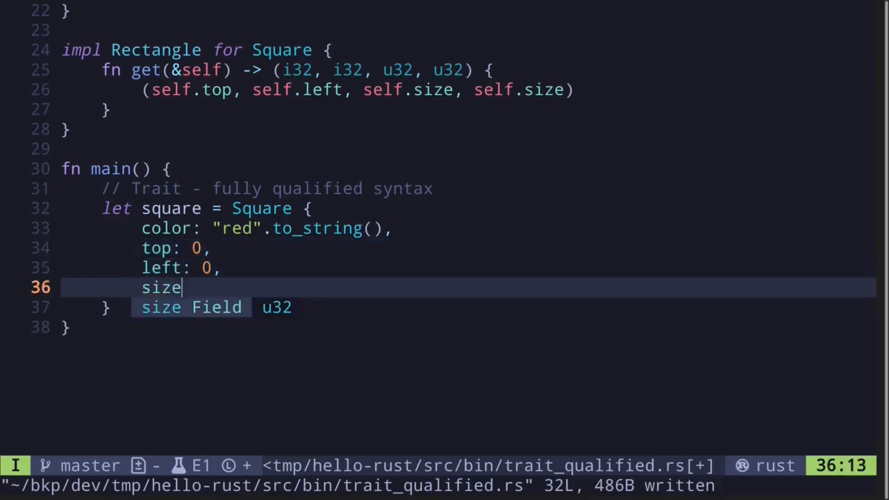
{"action": "type", "text": ": 10"}
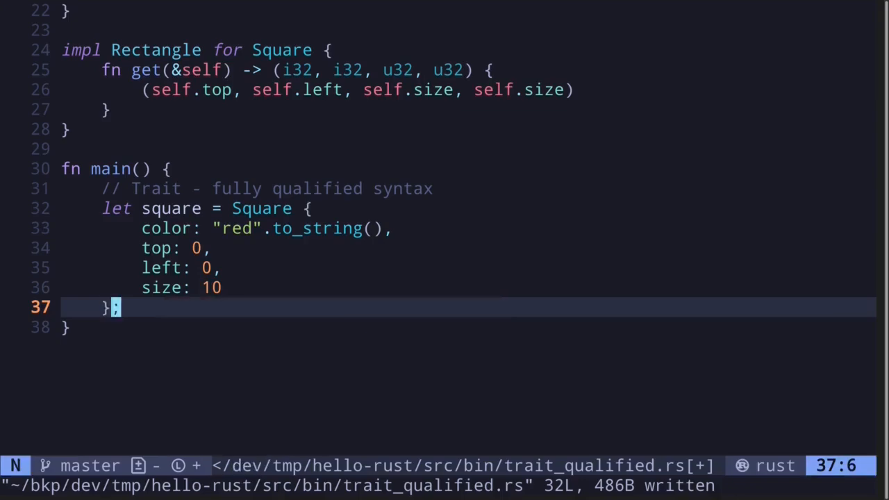
{"action": "type", "text": "squa"}
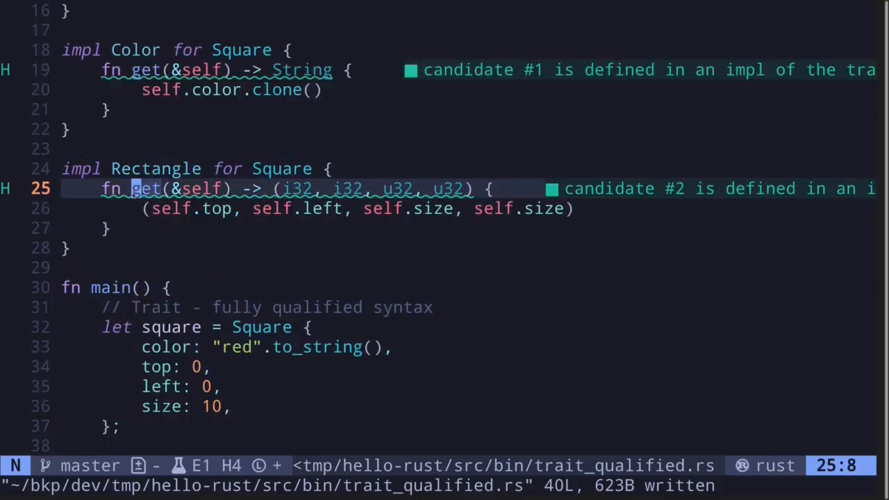
Add square.get(); and inspect the ambiguous Color/Rectangle get diagnostics
{"action": "scroll", "scroll_direction": "down", "scroll_amount": 3}
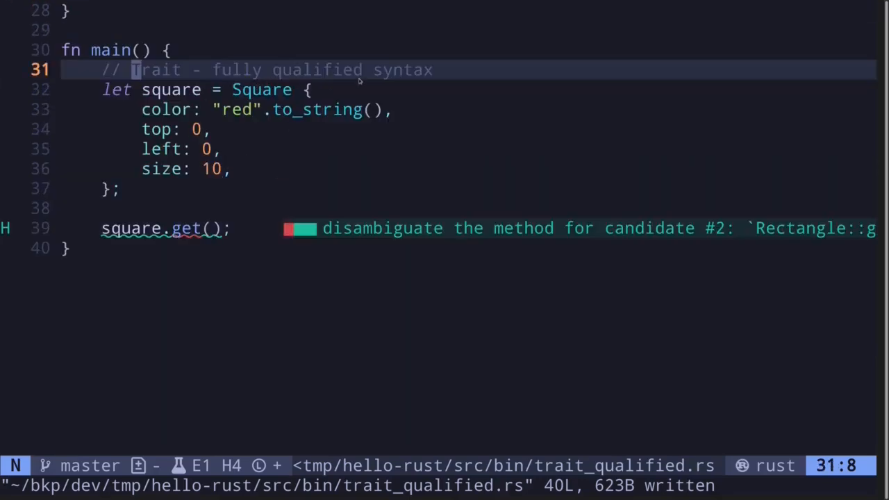
{"action": "mouse_move", "coordinate": [136, 210]}
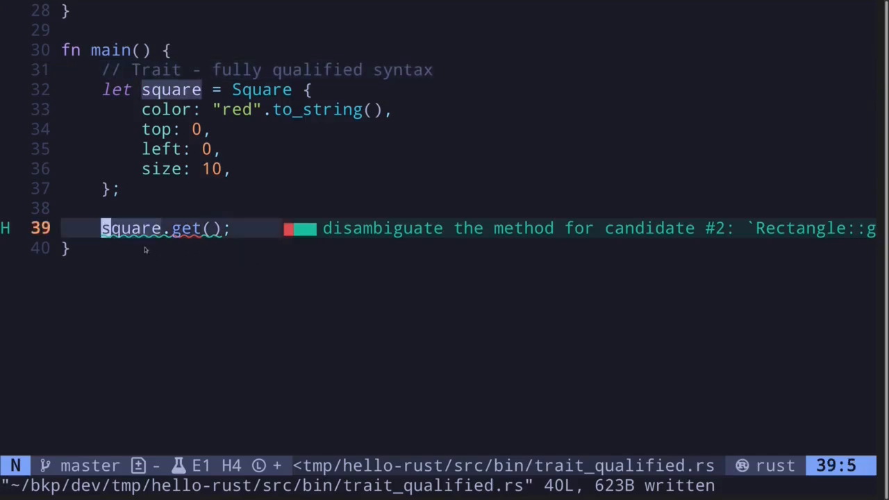
Replace square.get() with let color = Color::get(&square)
{"action": "type", "text": "Color::"}
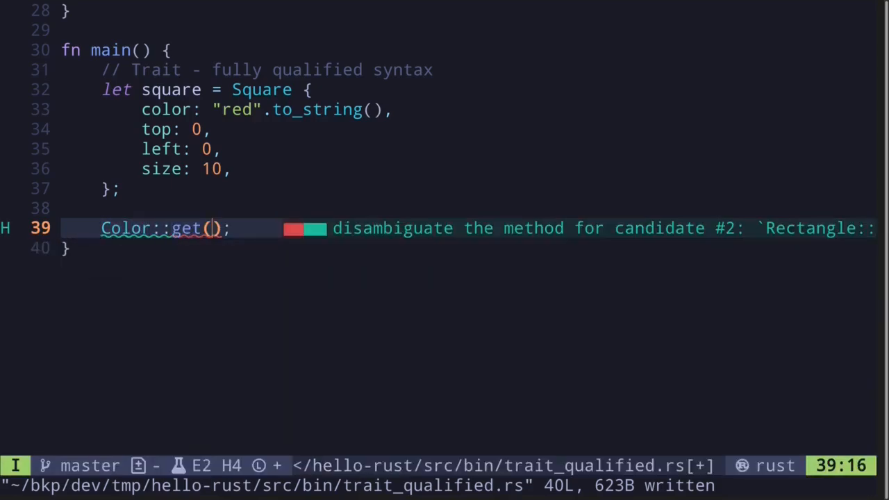
{"action": "type", "text": "&s"}
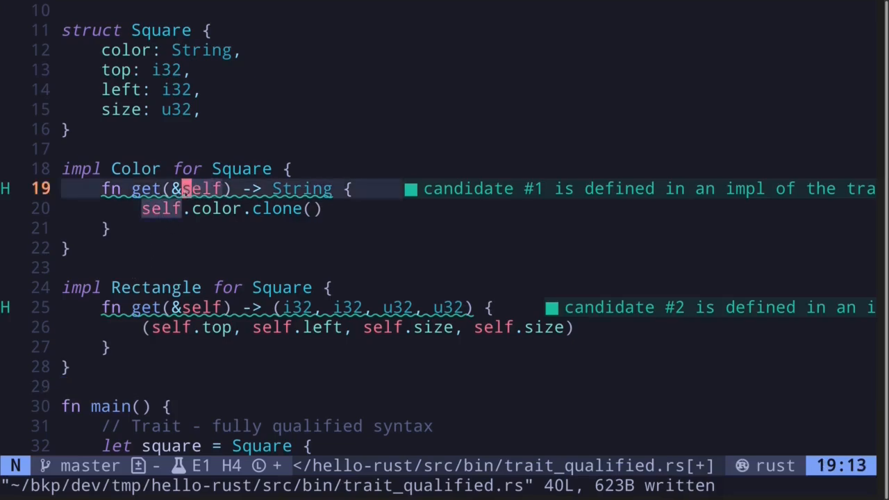
{"action": "scroll", "scroll_direction": "down", "scroll_amount": 3}
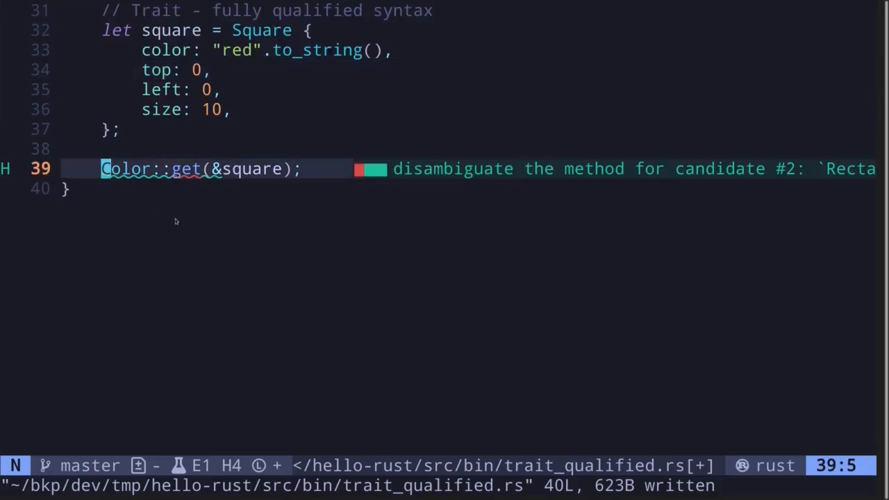
{"action": "key", "text": "i"}
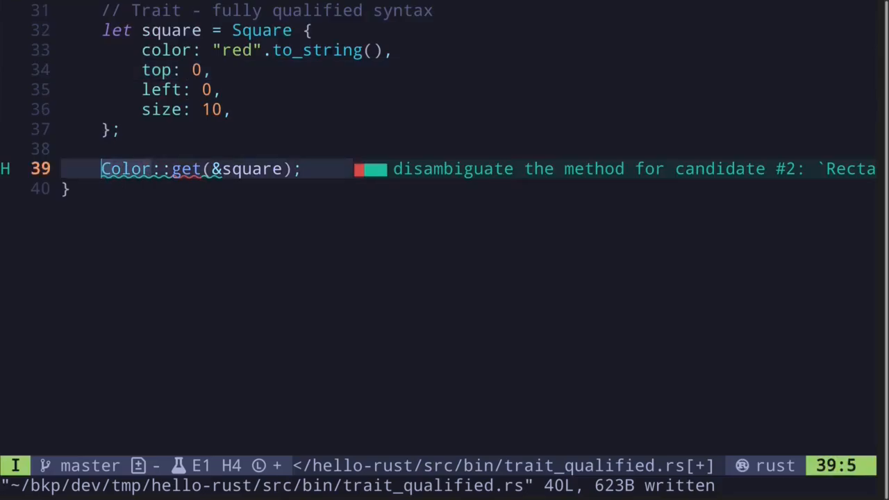
{"action": "type", "text": "let color ="}
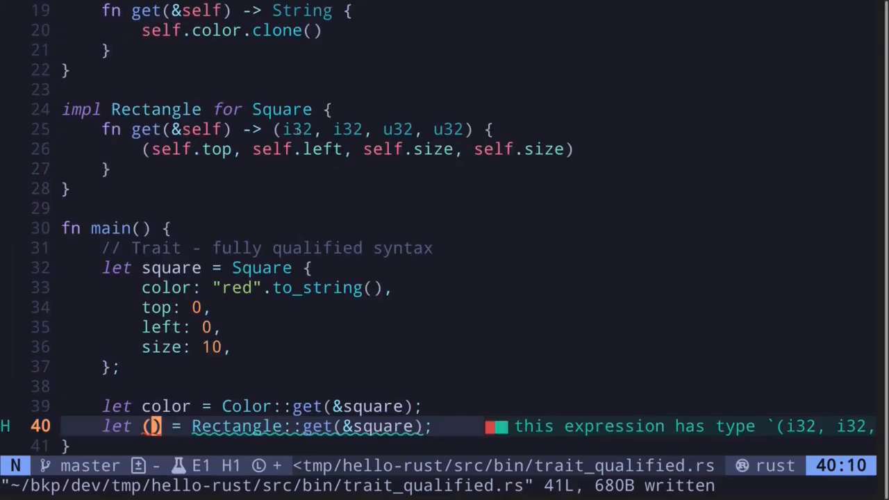
Unpack Rectangle::get(&square) into (x, y, width, height) and print color and dimensions
{"action": "scroll", "scroll_direction": "down", "scroll_amount": 3}
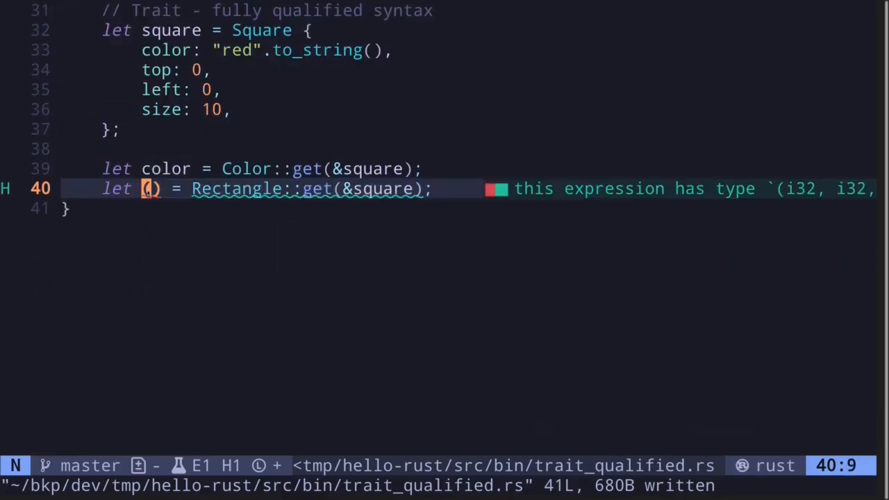
{"action": "type", "text": "x, y, widt"}
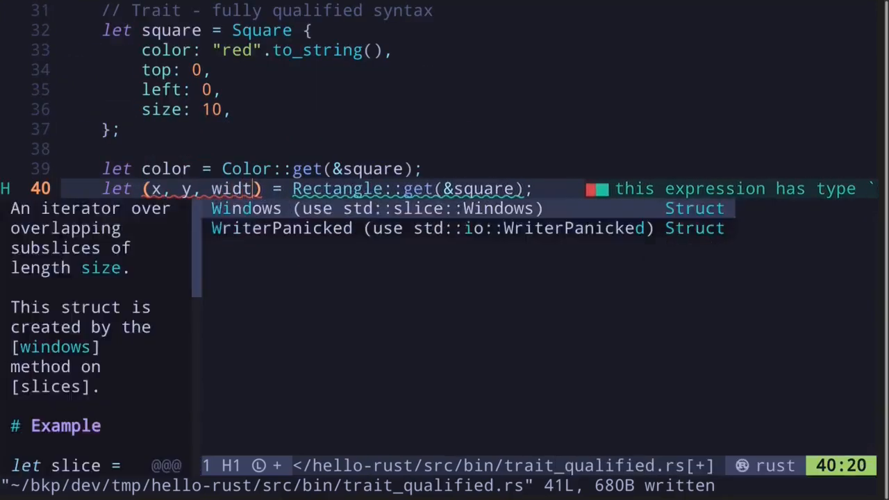
{"action": "type", "text": "h, height"}
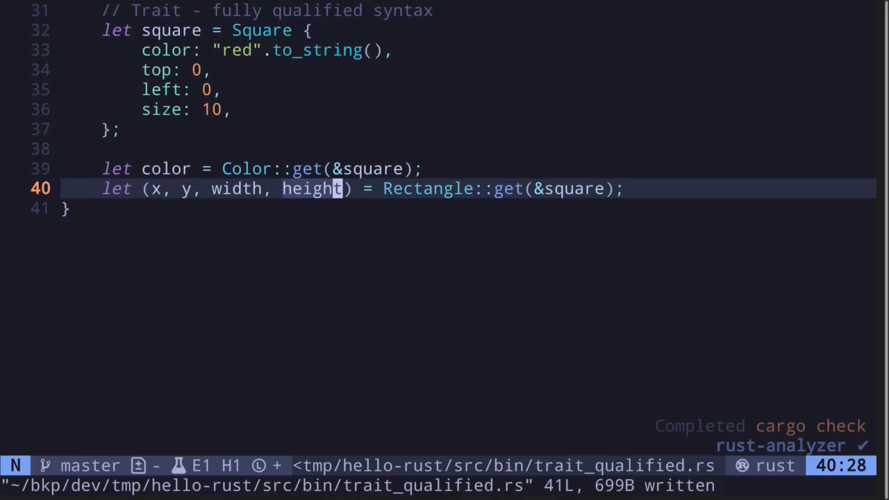
{"action": "type", "text": "println!(\"color: {co"}
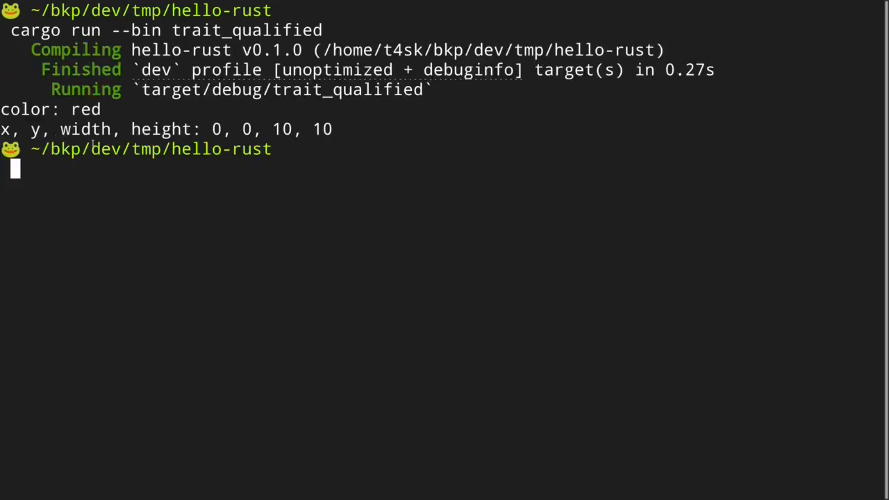
{"action": "mouse_move", "coordinate": [346, 180]}
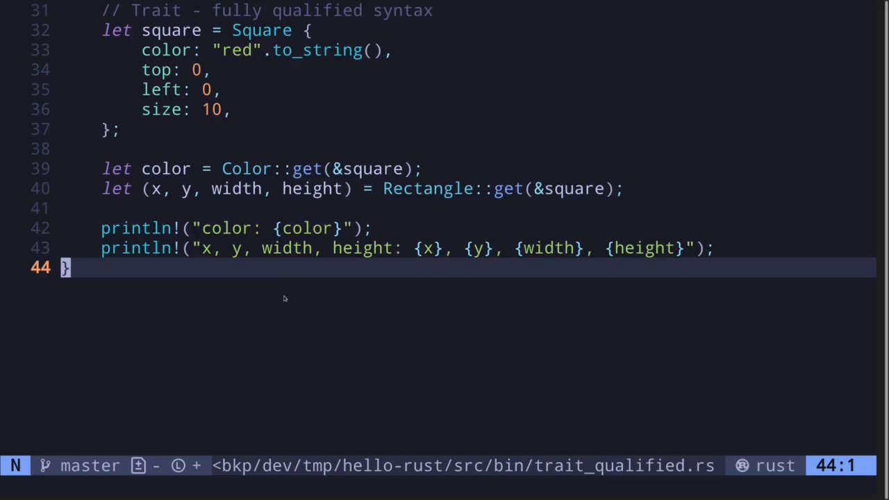
{"action": "mouse_move", "coordinate": [279, 294]}
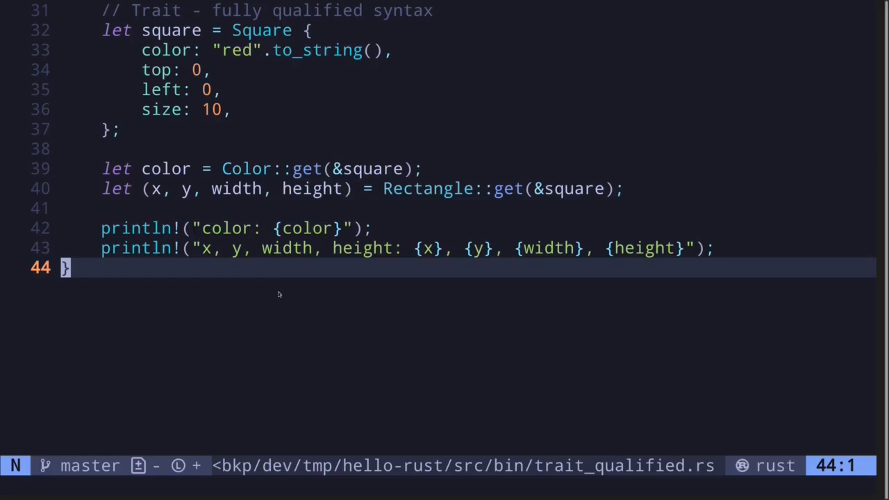
{"action": "mouse_move", "coordinate": [298, 283]}
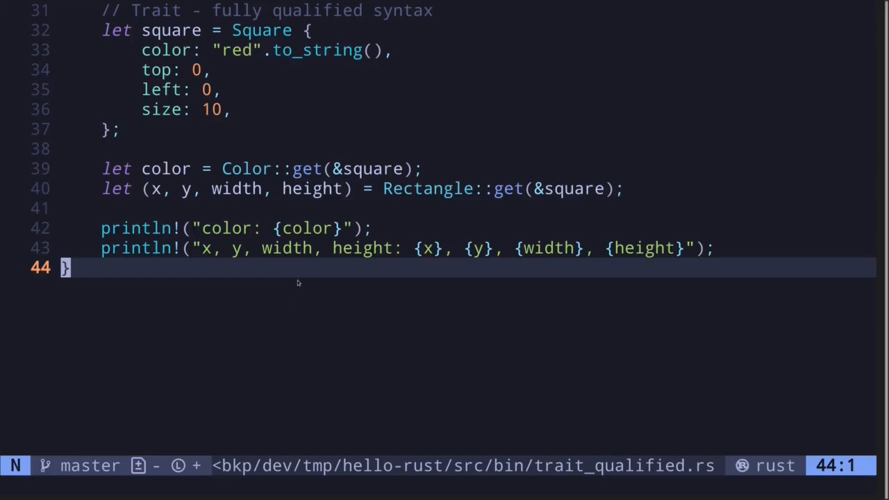